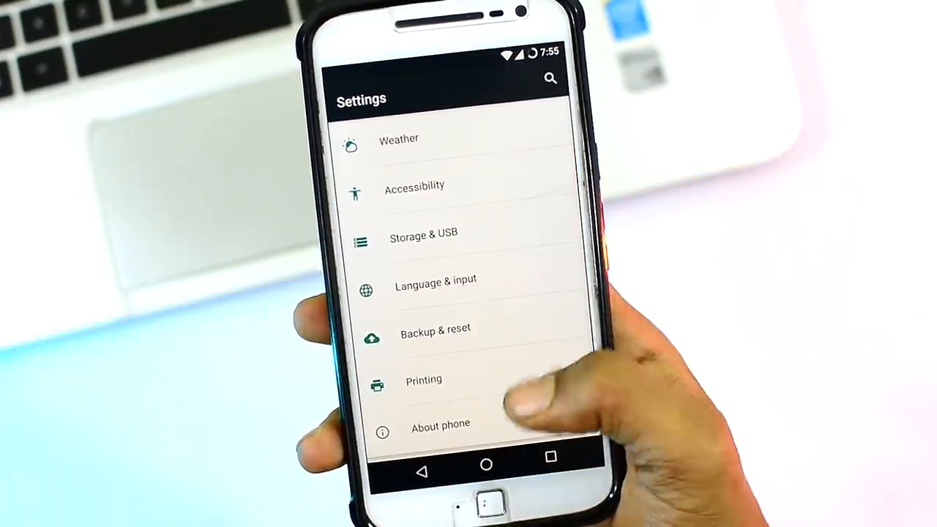
# Search Google in Chrome for "Moto G4 Plus Xda Roms" to list XDA forum results.
pyautogui.click(440, 423)
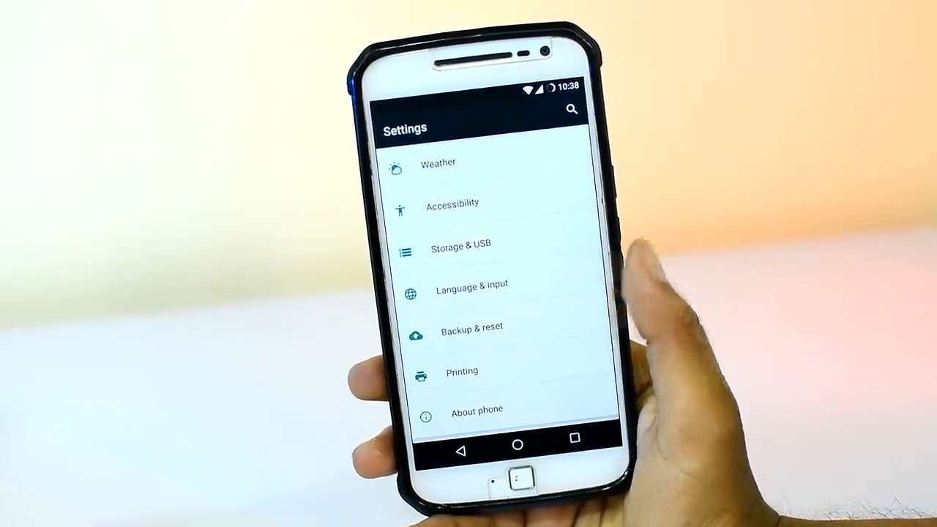
pyautogui.click(476, 410)
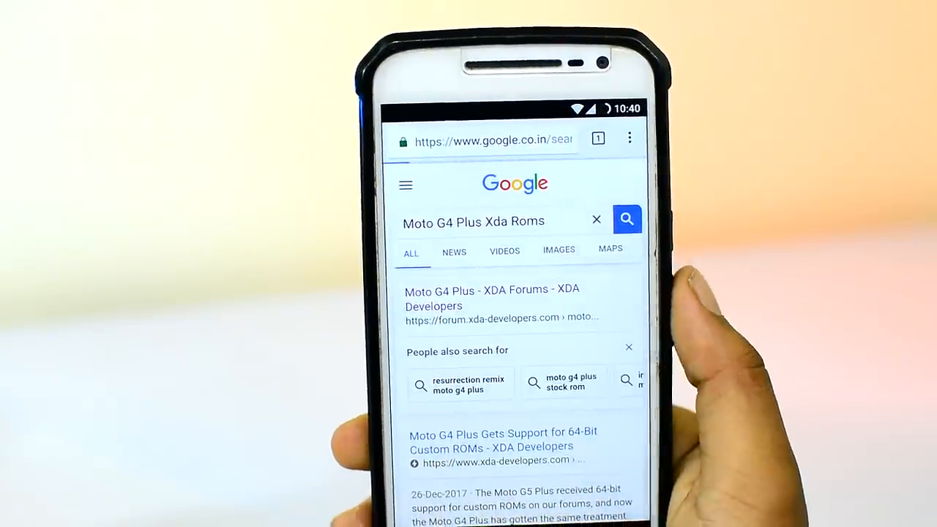
# Enter the XDA Moto G4 Plus forum and scroll to the Resurrection Remix v6.0.0 ROM thread.
pyautogui.click(492, 299)
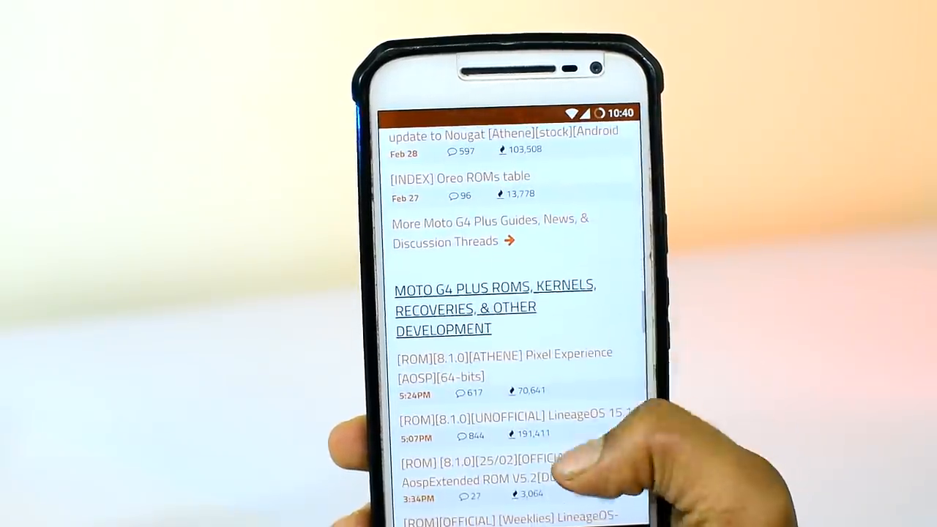
pyautogui.scroll(3)
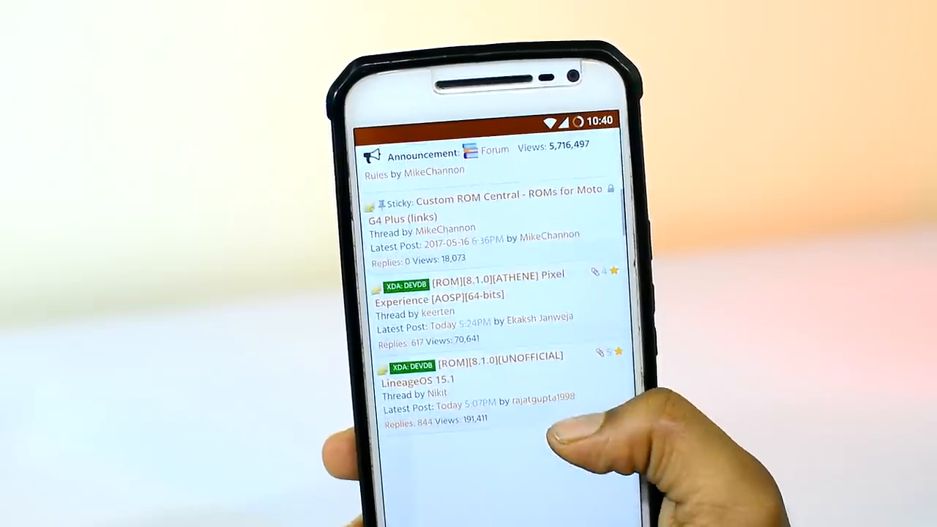
pyautogui.scroll(3)
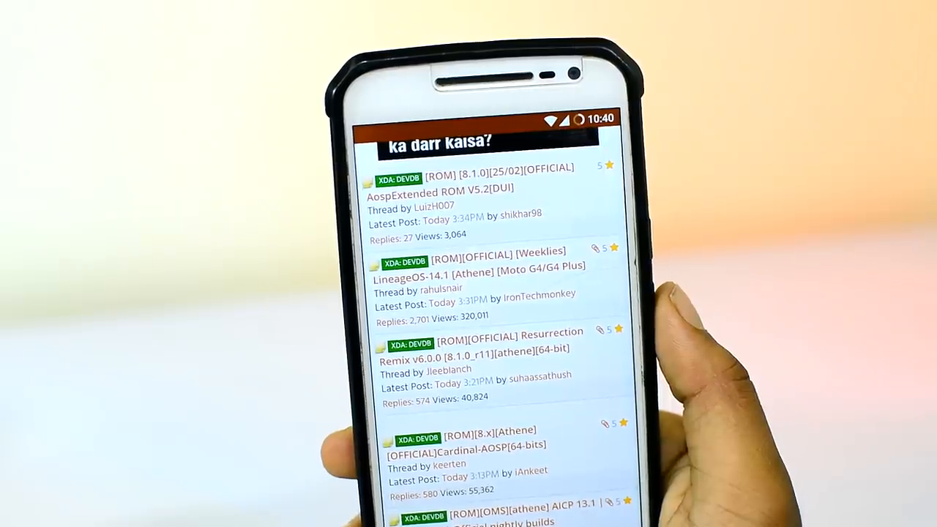
pyautogui.scroll(3)
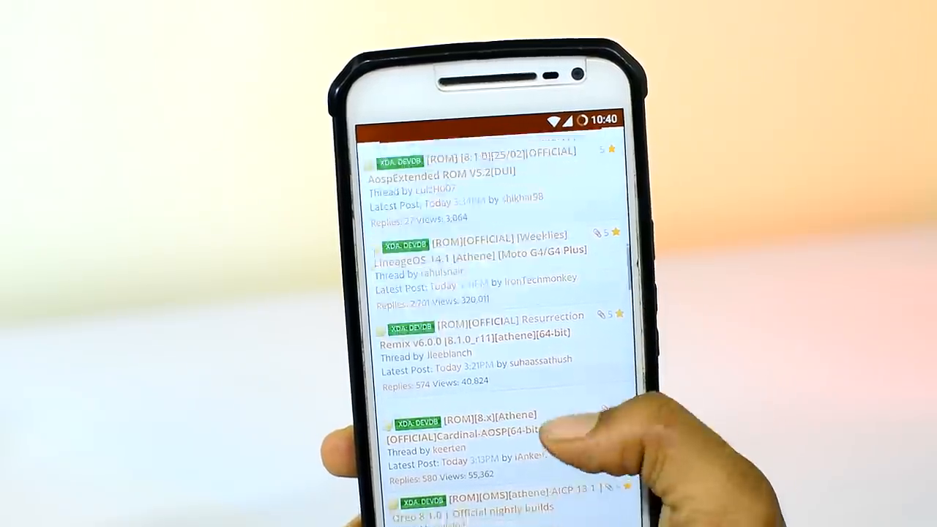
pyautogui.scroll(-3)
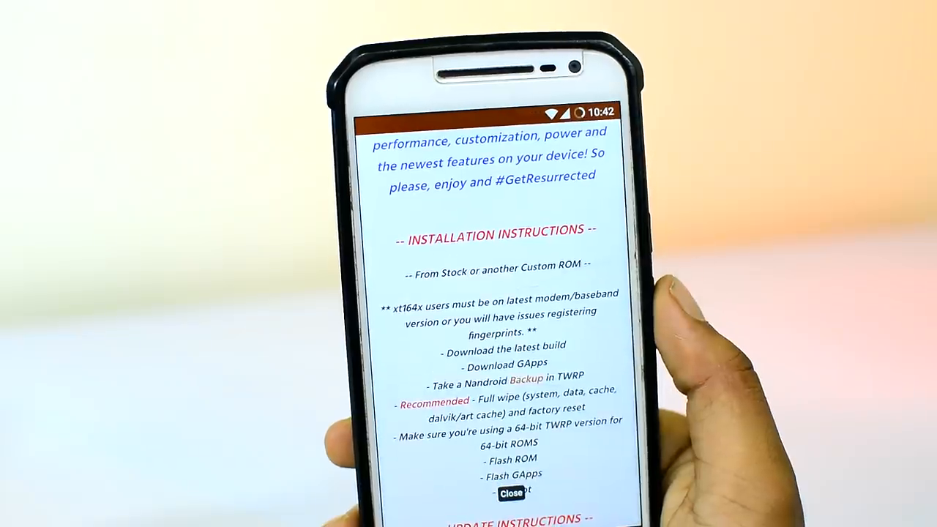
# Scroll the Resurrection Remix thread down to its Installation Instructions and Files sections.
pyautogui.scroll(-3)
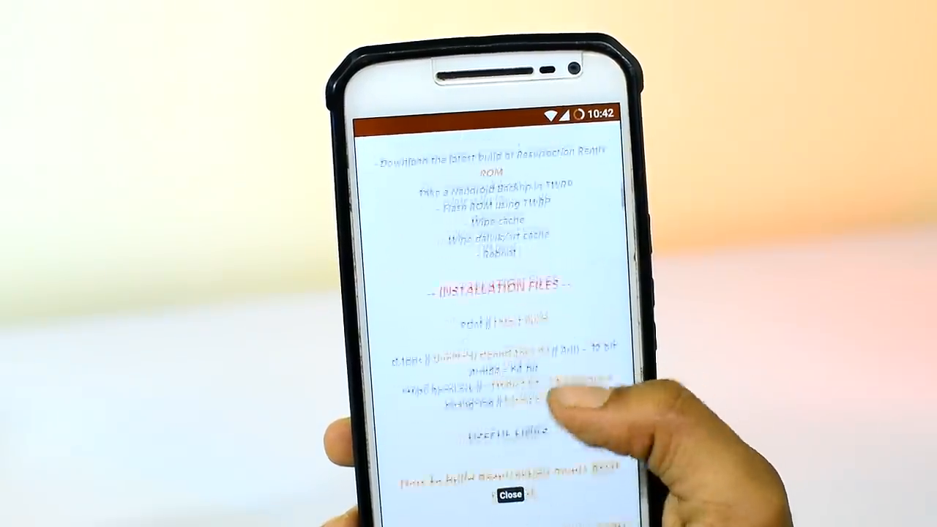